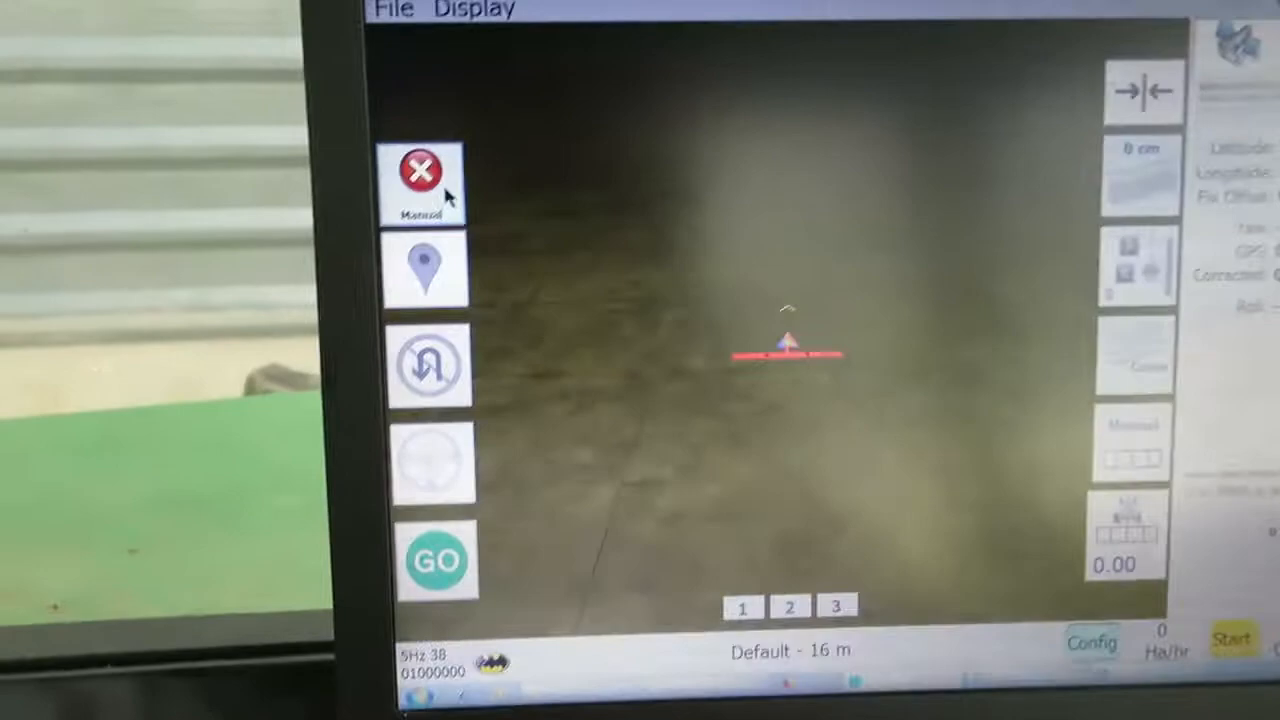
- Switch steering from Manual to Auto so autosteer can engage
left_click(424, 180)
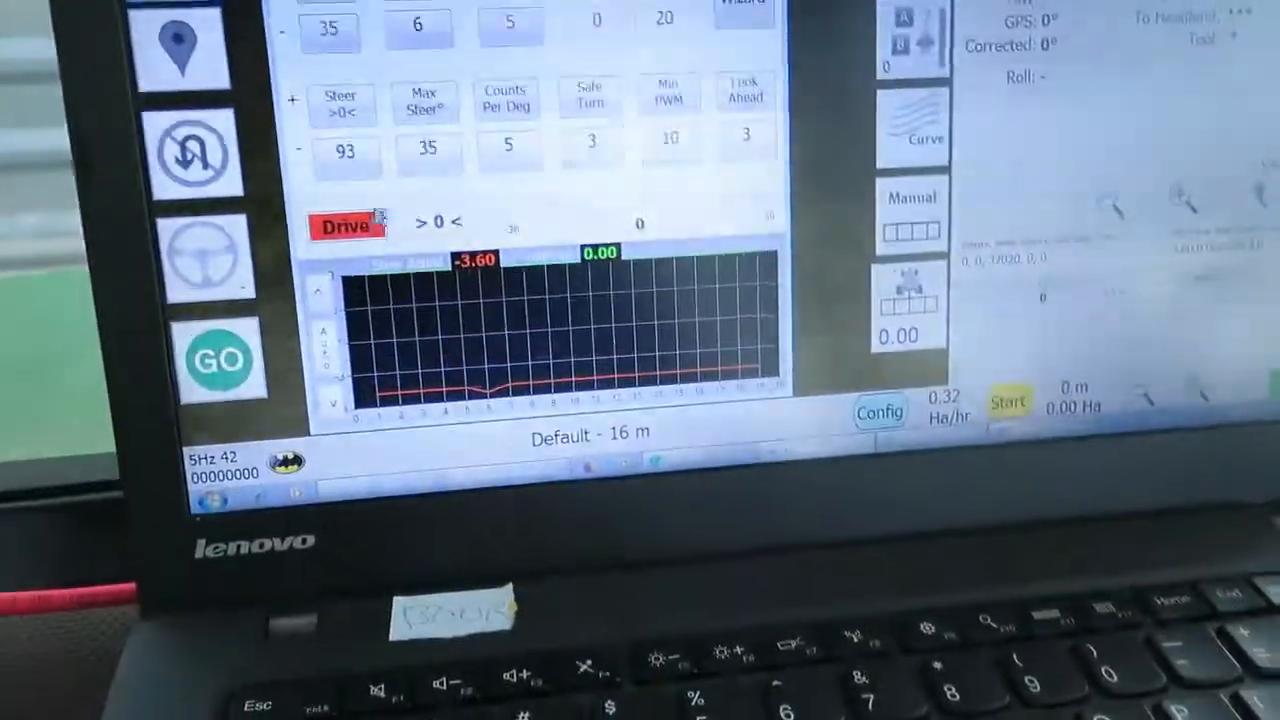
- Toggle the steer config Drive test button from red to green (on)
left_click(344, 224)
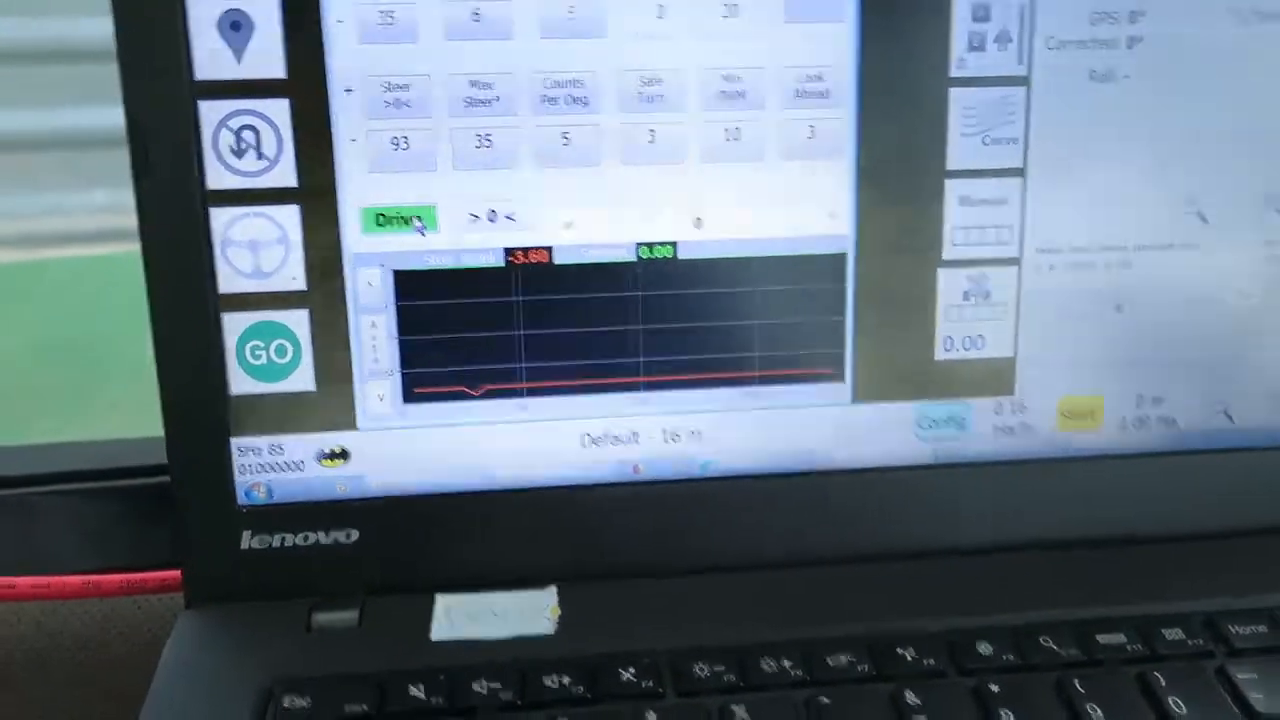